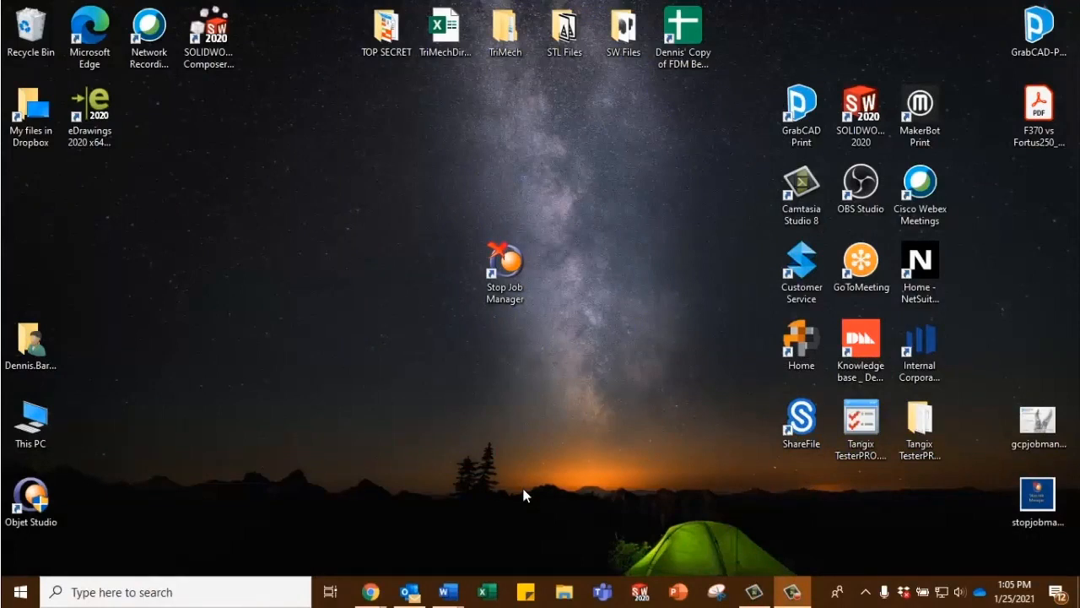
mouse_move(523, 225)
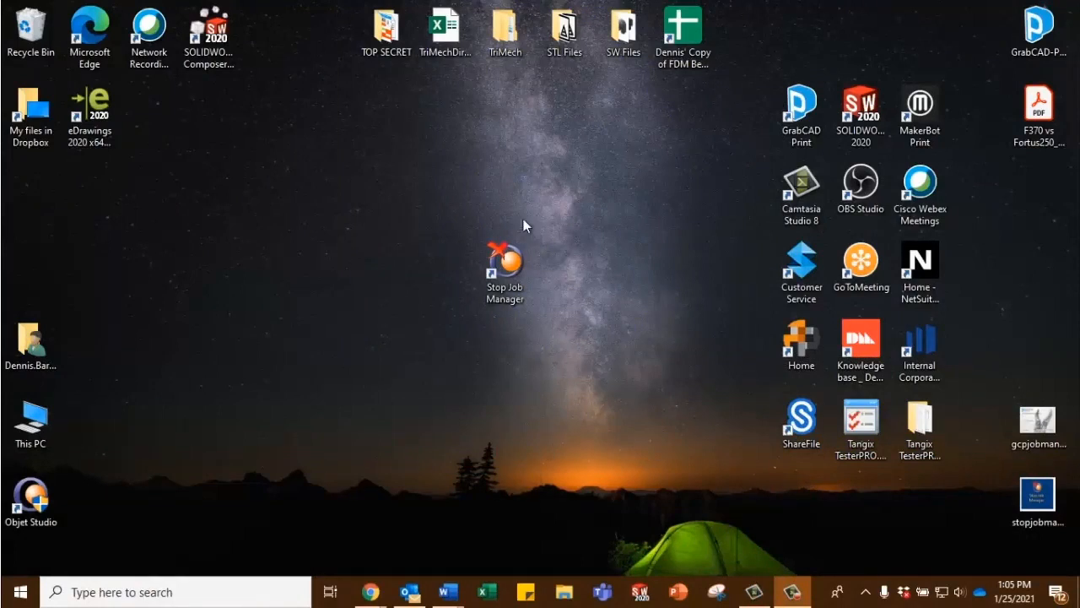
- Search 'eth', open Ethernet settings and list the Bluetooth, Ethernet and Wi-Fi adapters
left_click(504, 270)
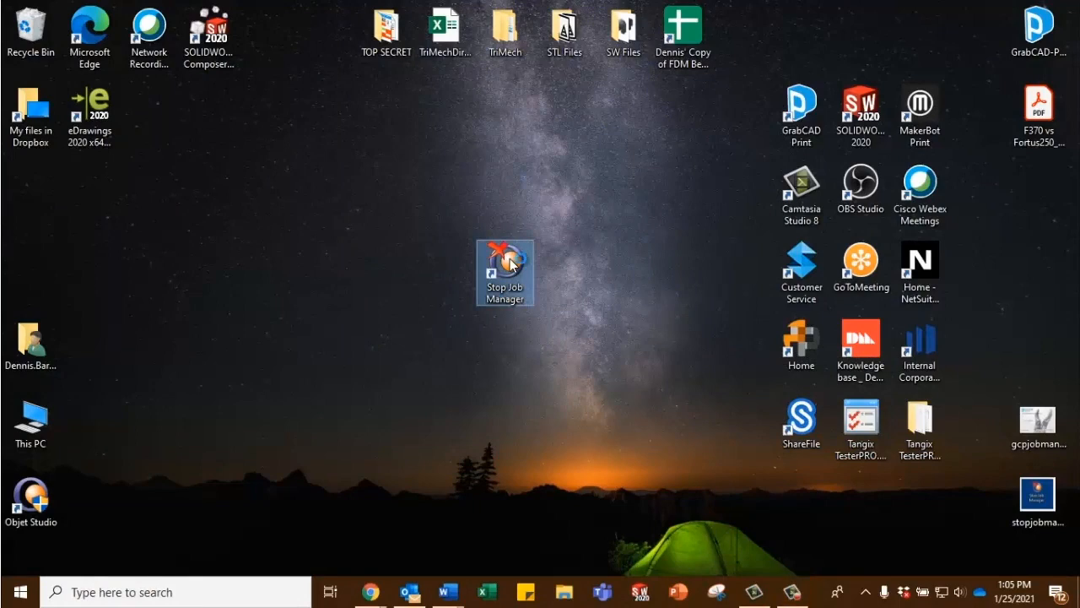
mouse_move(505, 266)
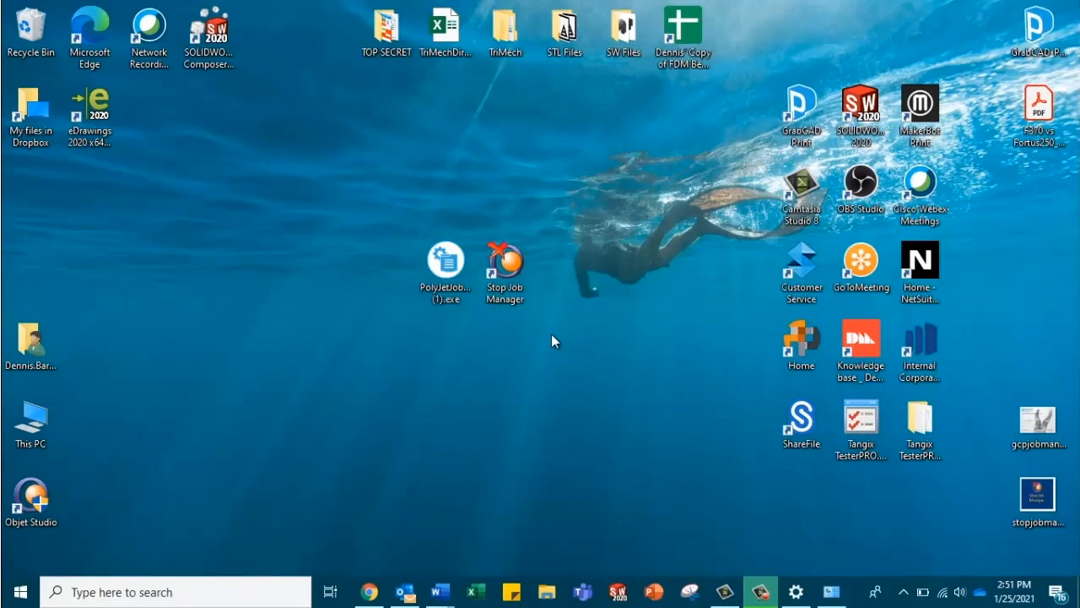
mouse_move(567, 353)
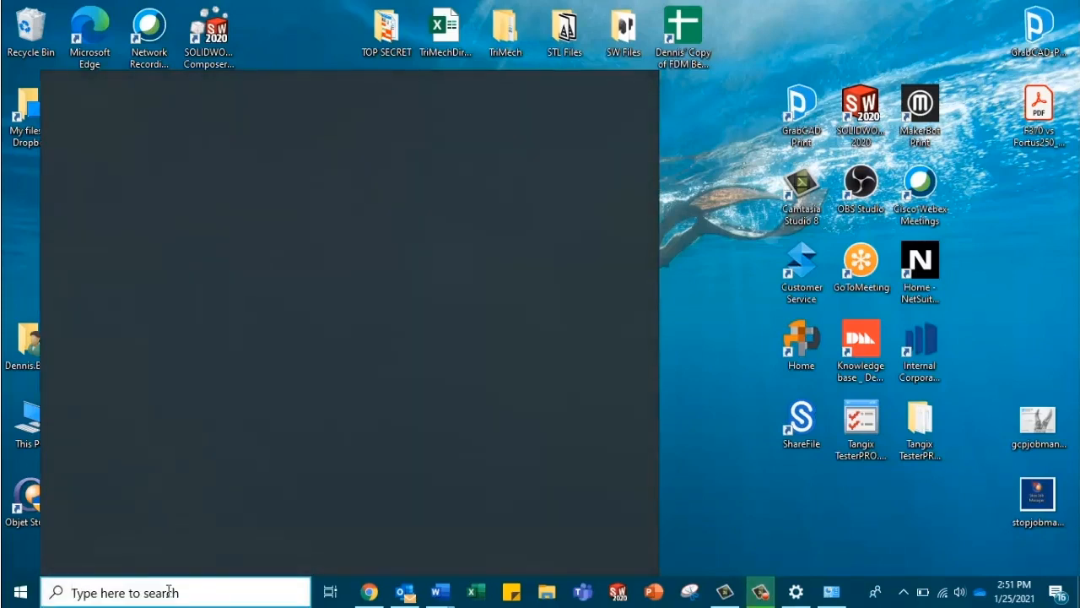
type("eth")
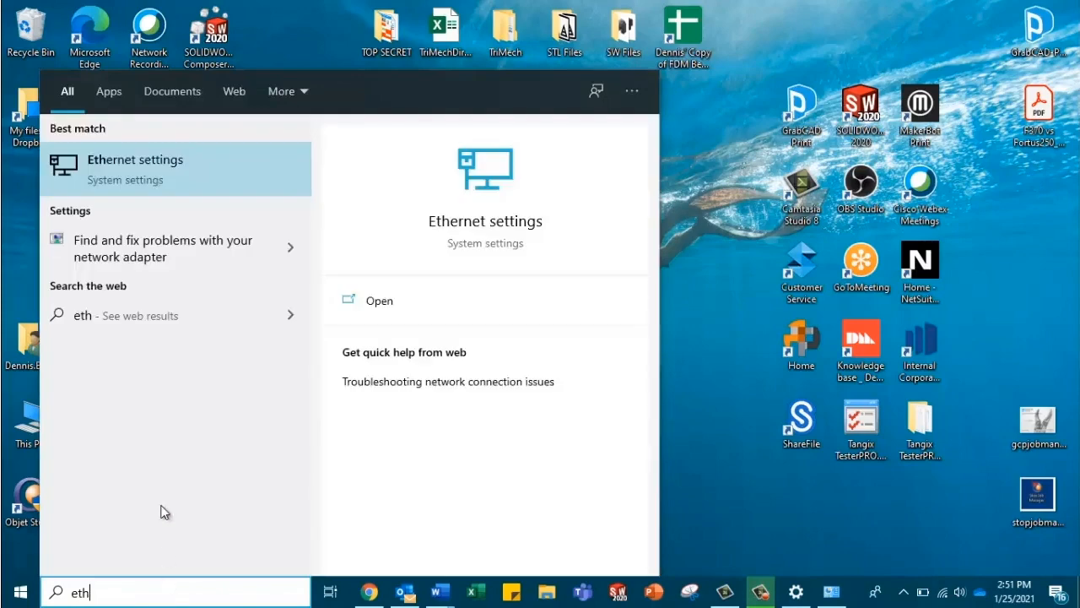
left_click(378, 300)
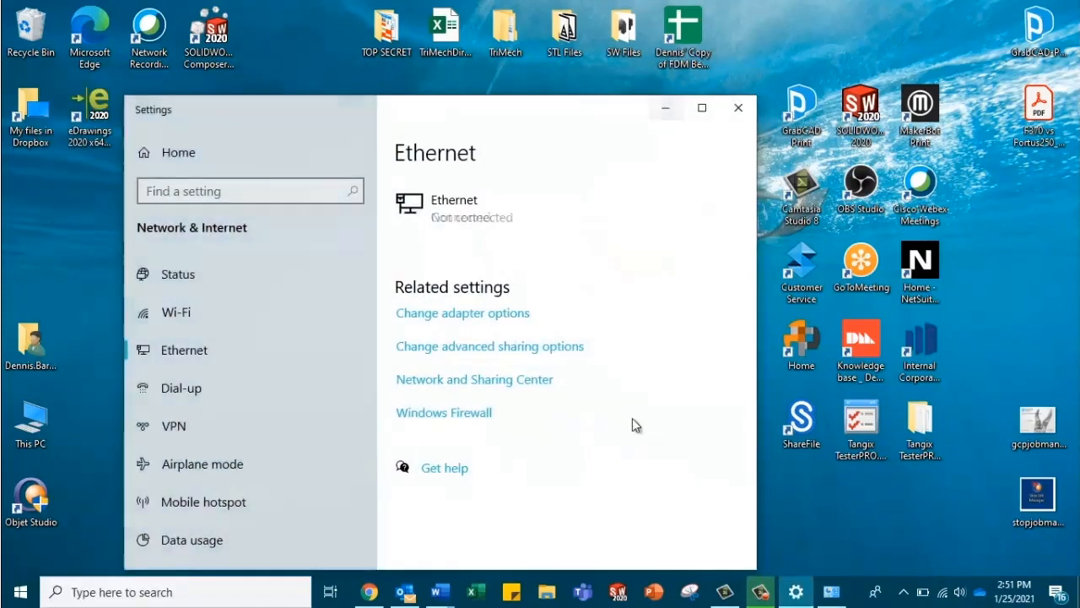
mouse_move(507, 313)
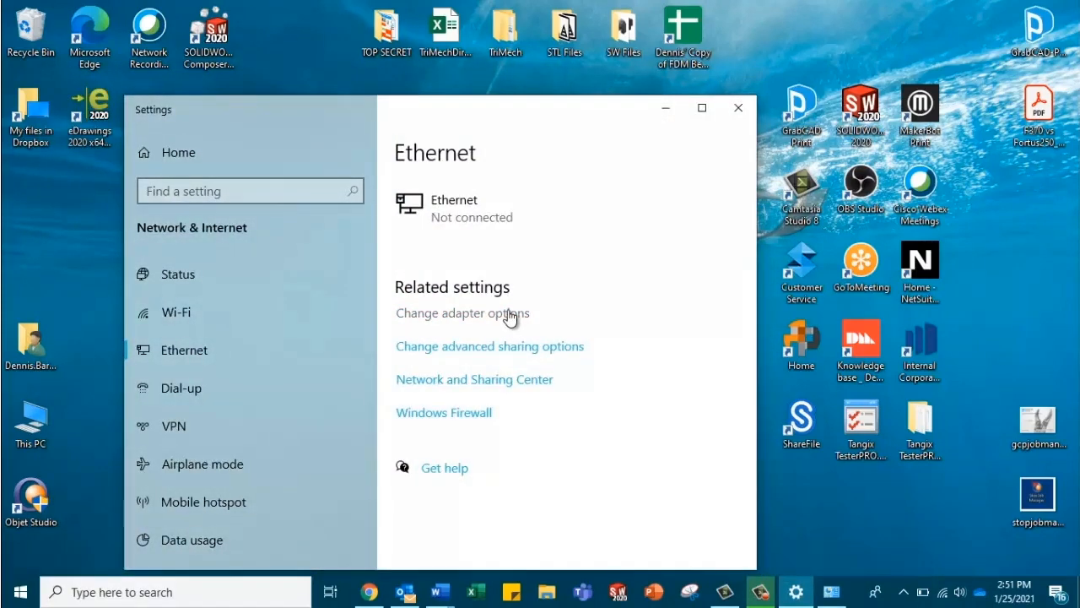
left_click(463, 313)
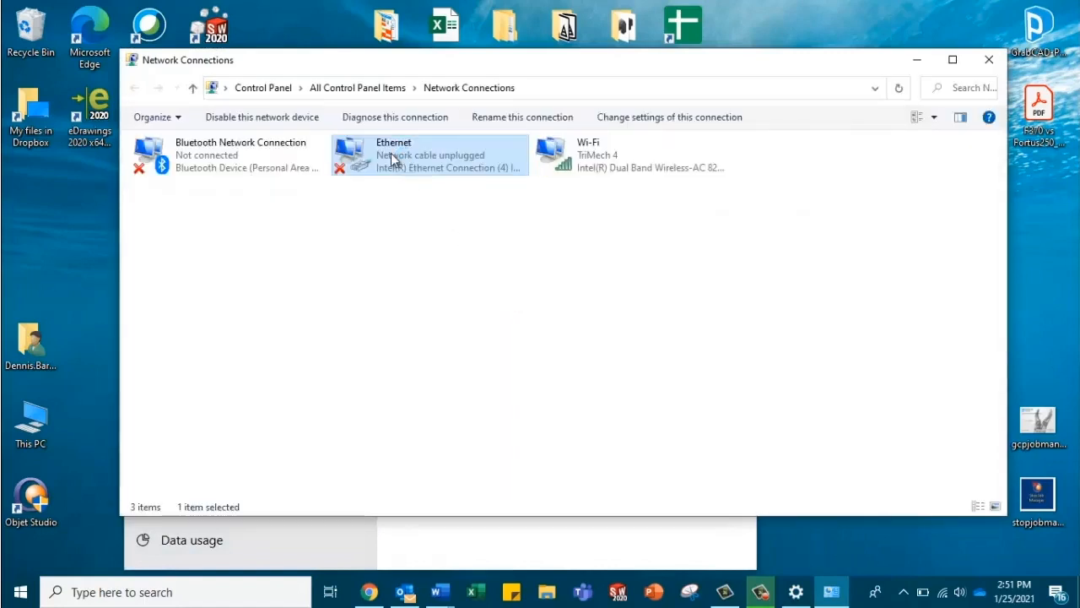
- Give the Ethernet adapter IPv4 address 10.10.20.1, mask 255.255.255.0, gateway 10.10.20.3
double_click(429, 155)
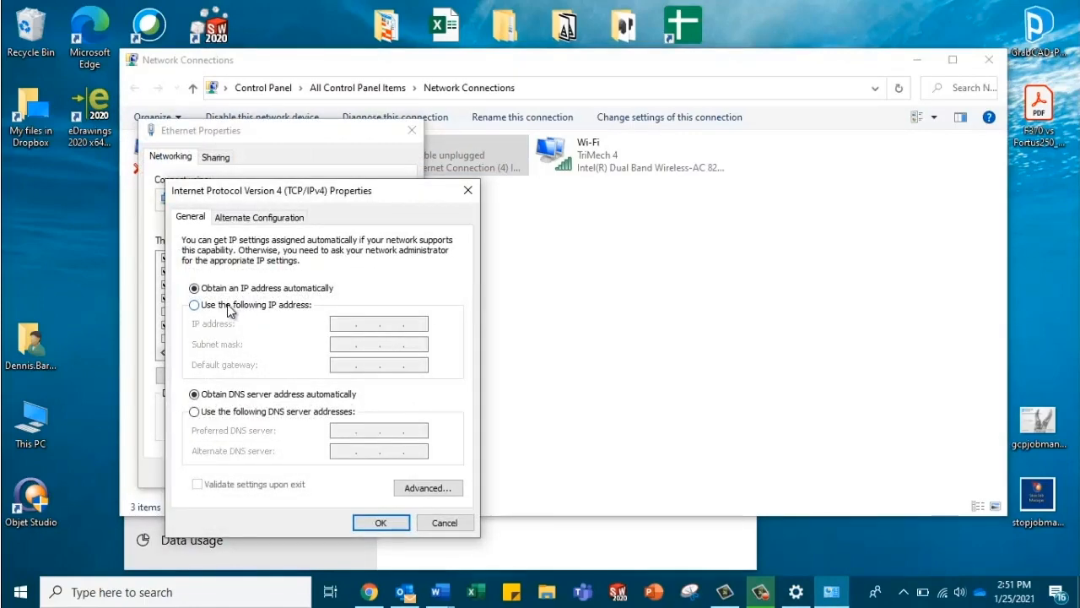
left_click(194, 304)
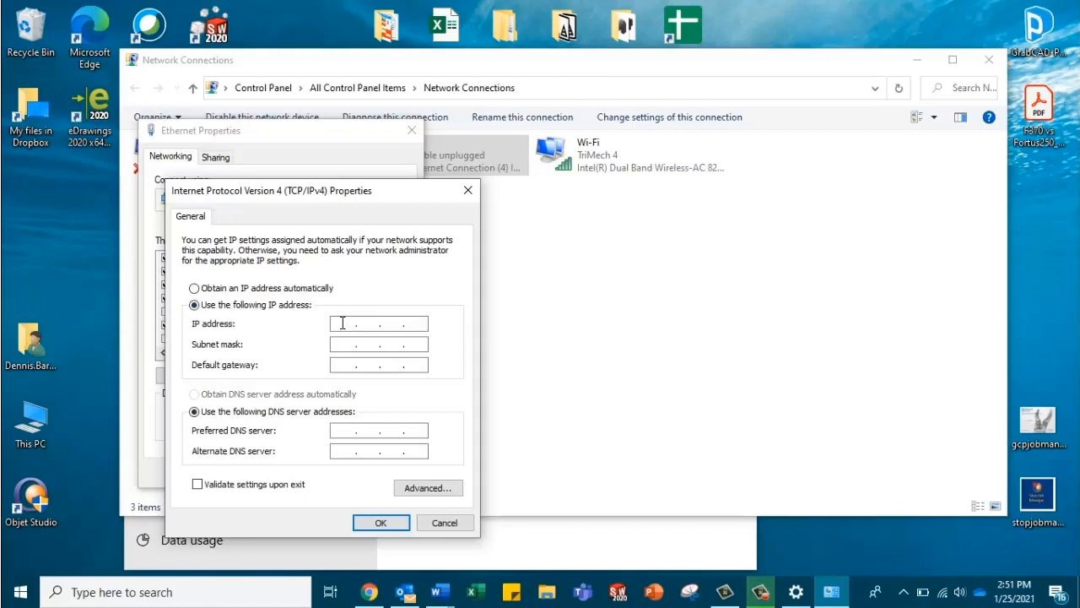
type("10 . 10 . 20 .")
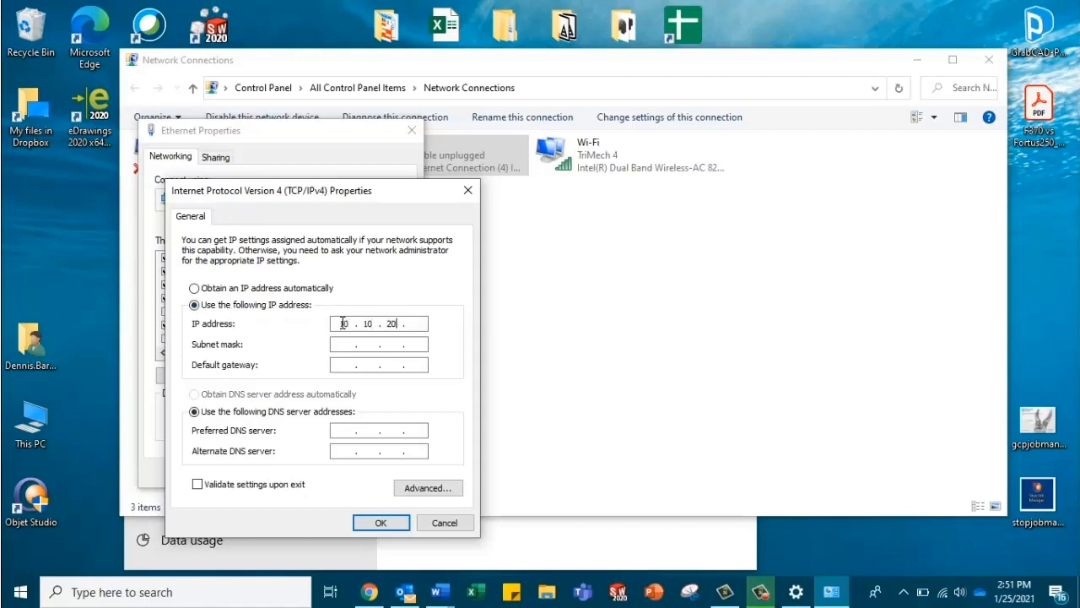
type("1")
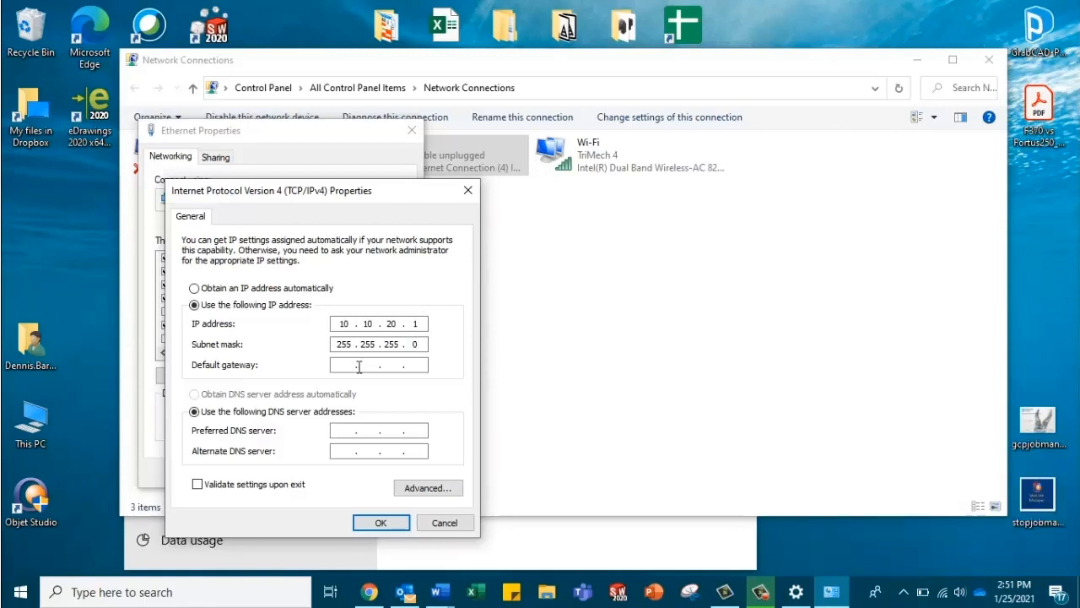
type("10.10.20")
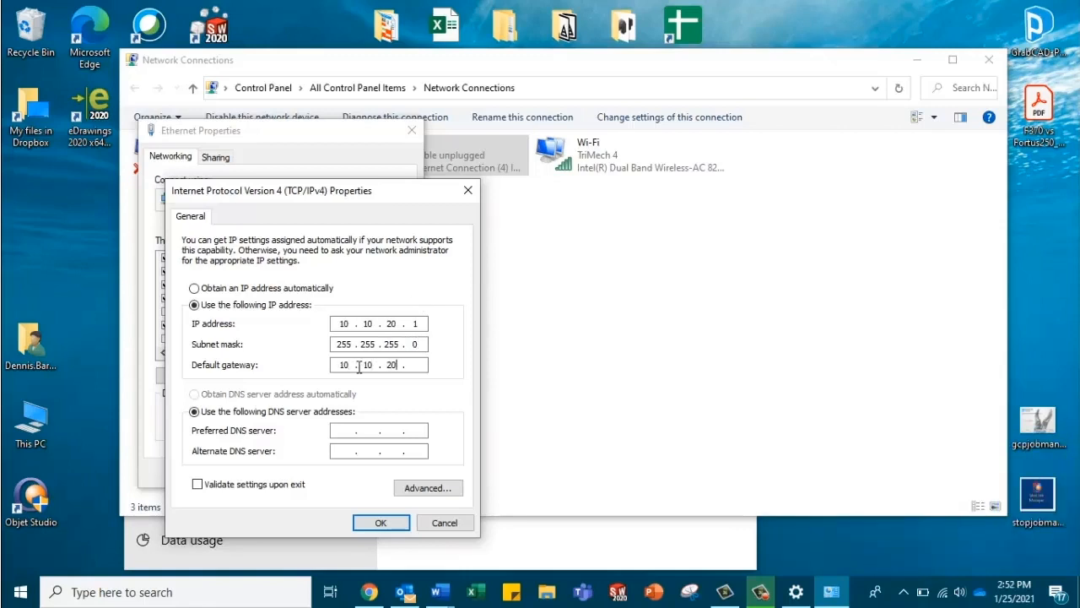
type("3")
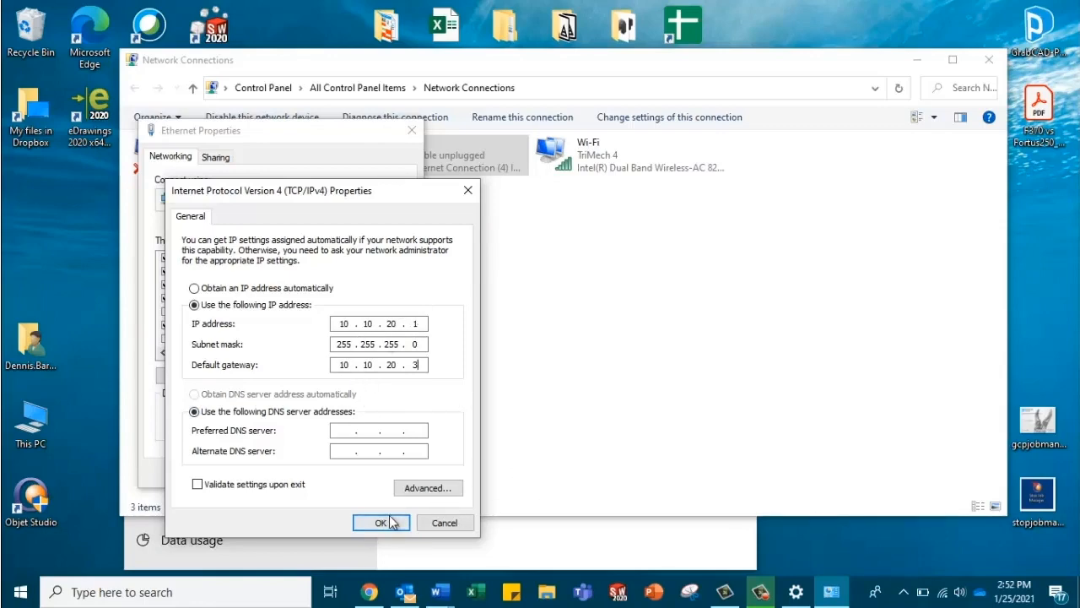
left_click(381, 522)
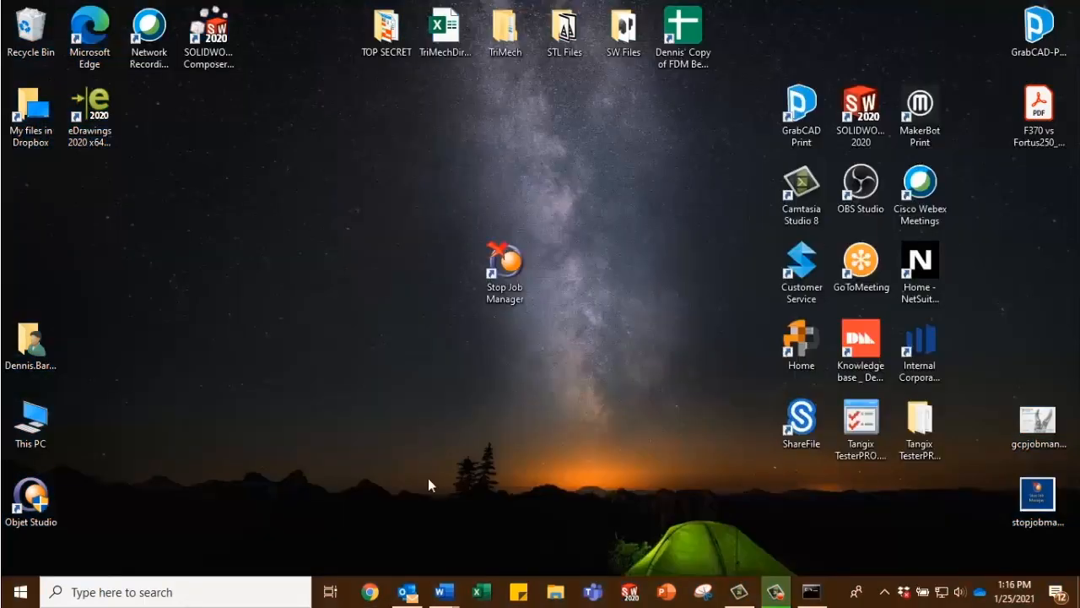
mouse_move(401, 541)
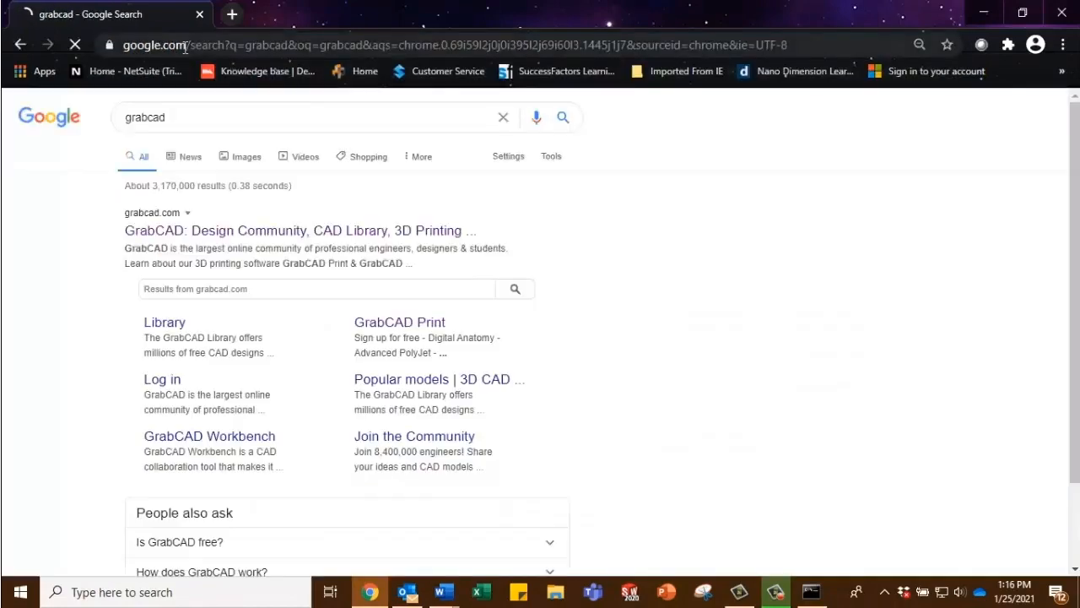
- Download the PolyJet Job Manager installer from the GrabCAD Print site's applications list
left_click(399, 321)
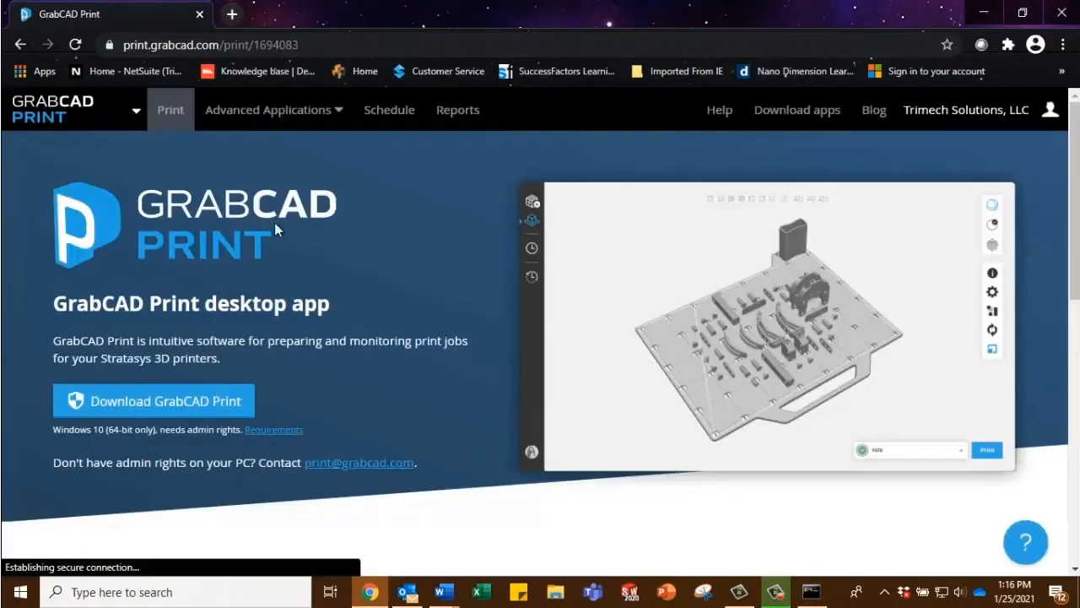
mouse_move(873, 110)
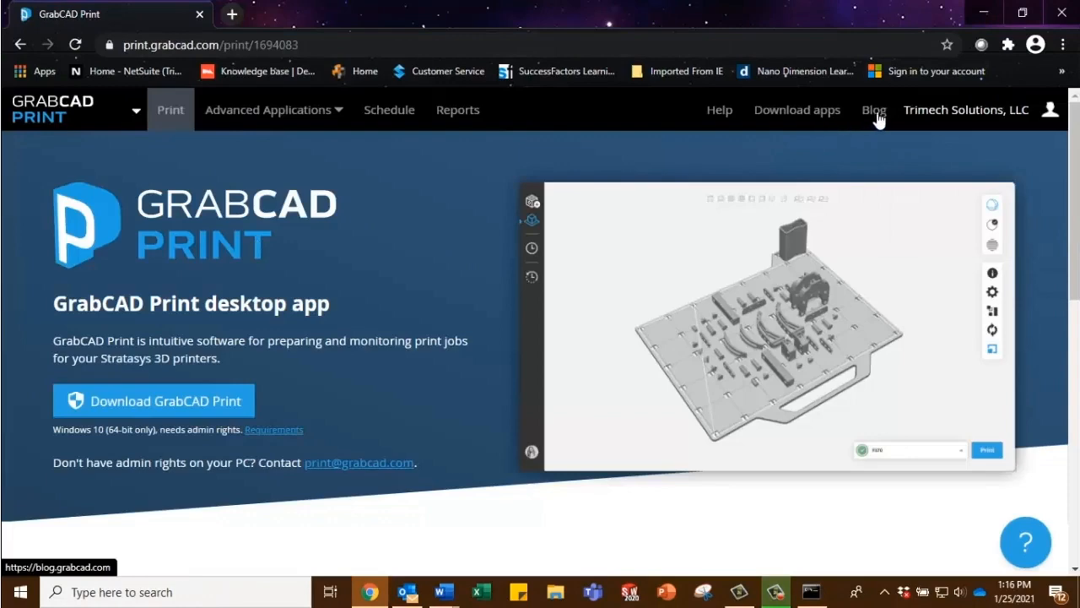
left_click(797, 110)
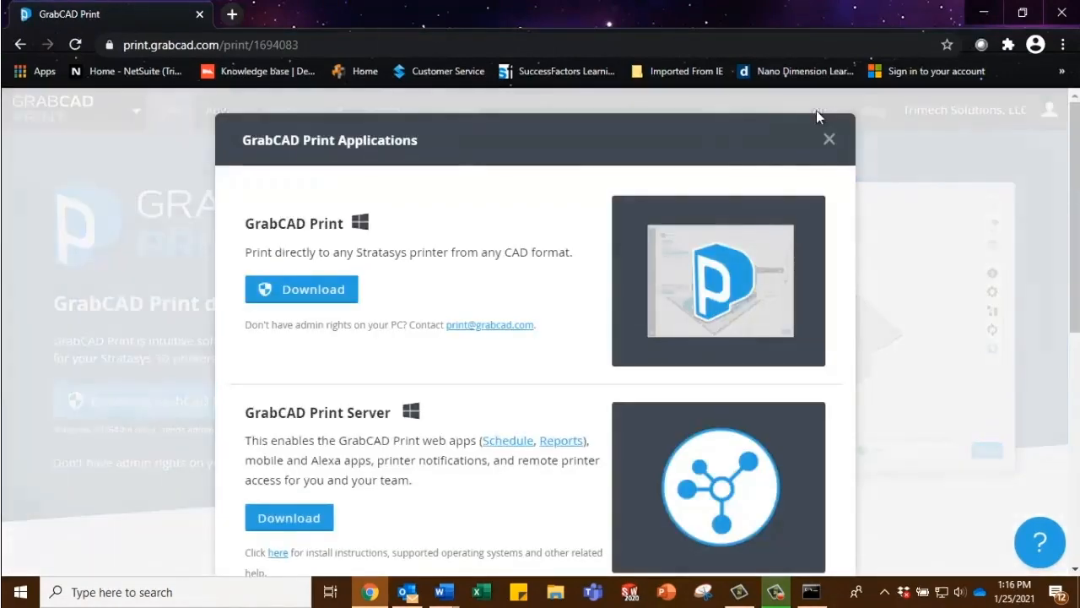
scroll("down", 3)
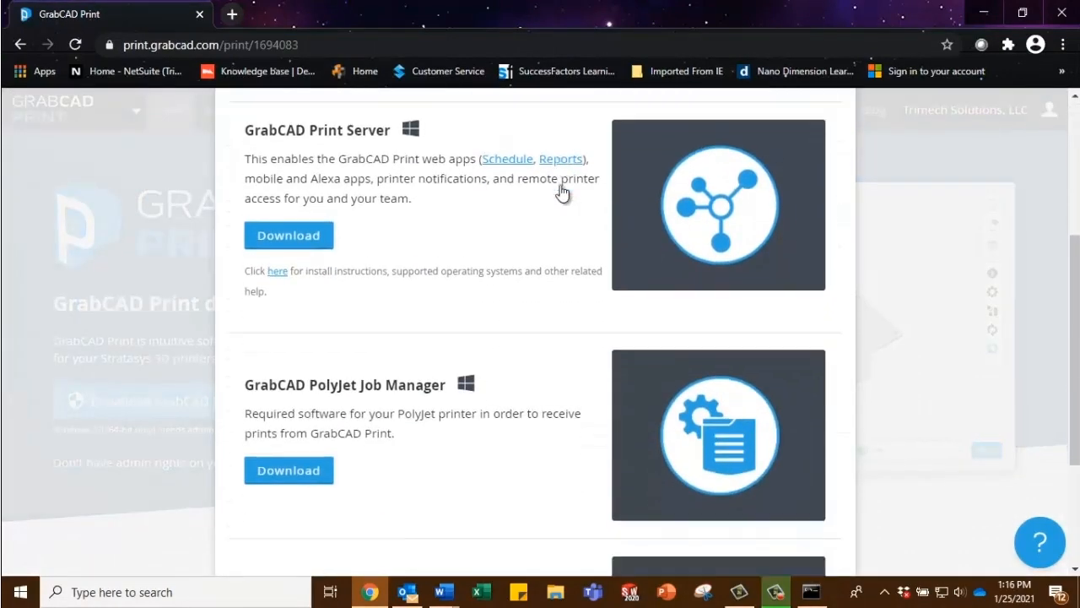
scroll("down", 3)
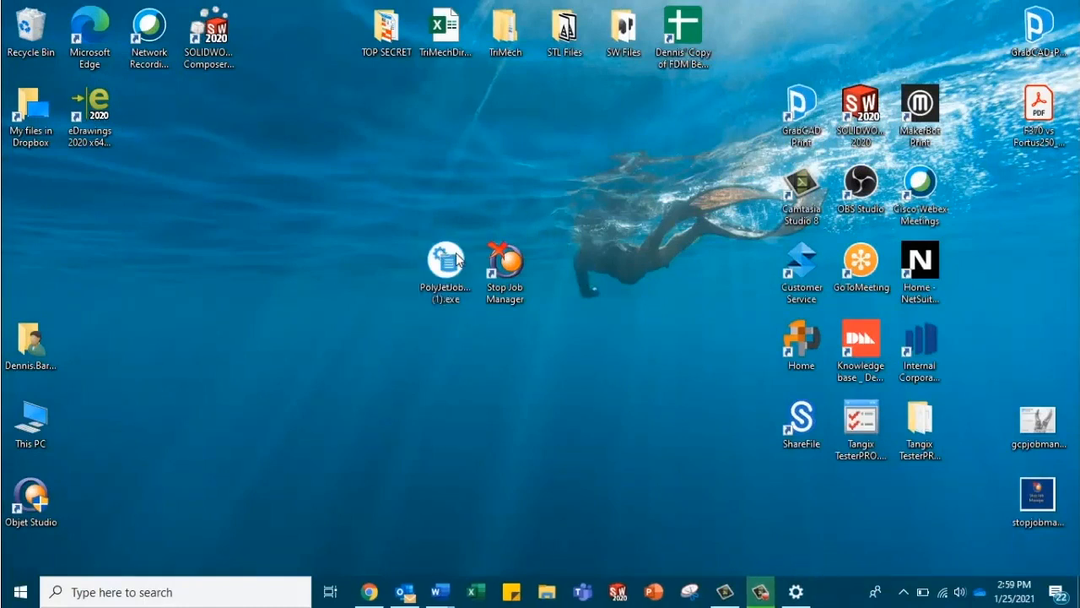
- Launch PolyJetJob (1).exe, choose printer type Objet30 V3 Pro and keep IP 10.10.20.2
double_click(445, 263)
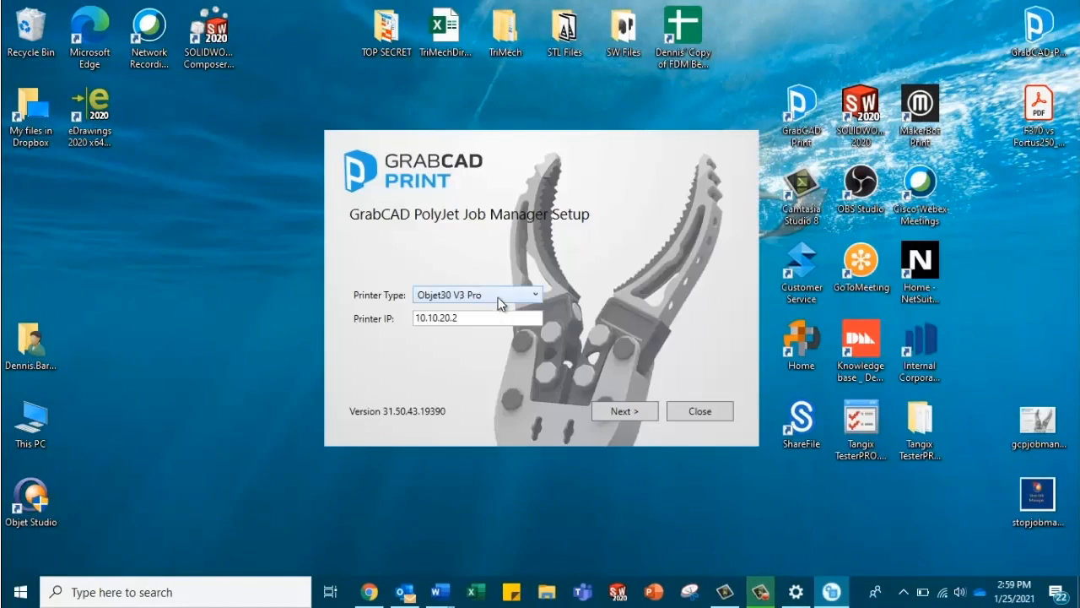
left_click(535, 294)
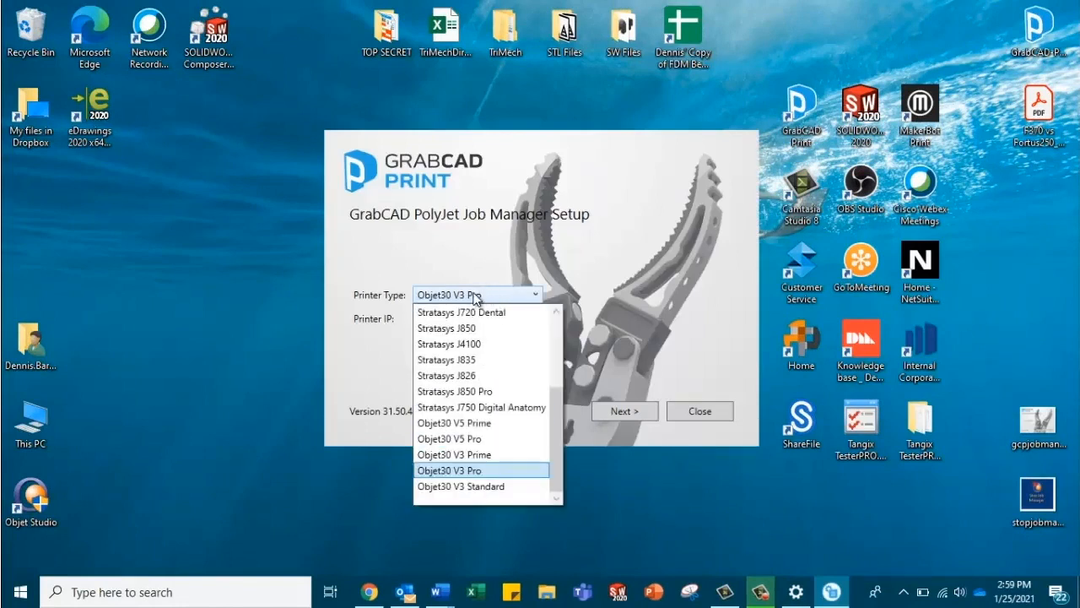
left_click(449, 470)
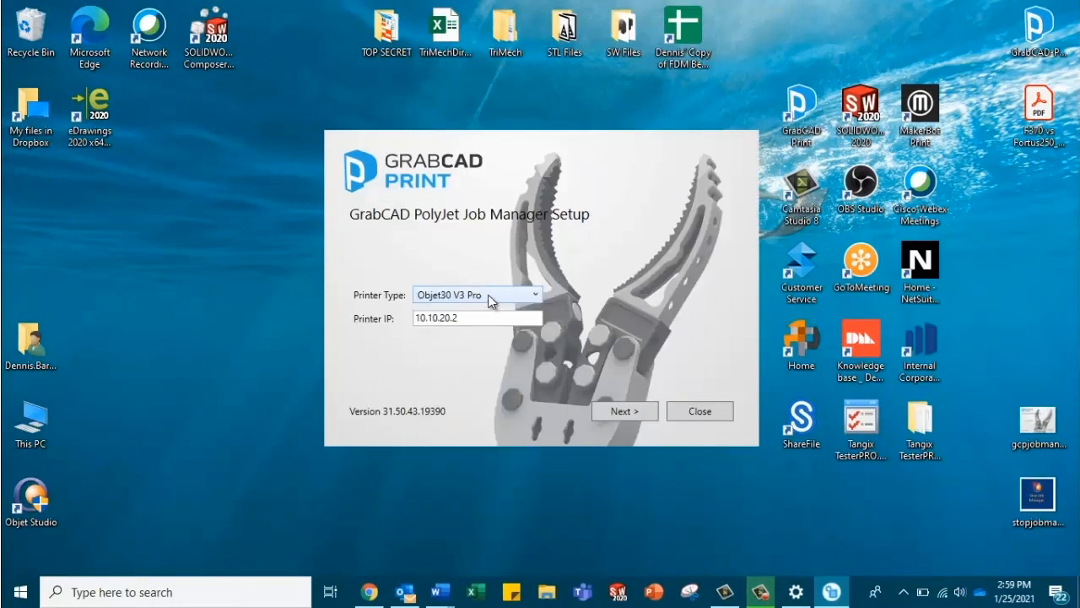
left_click(477, 317)
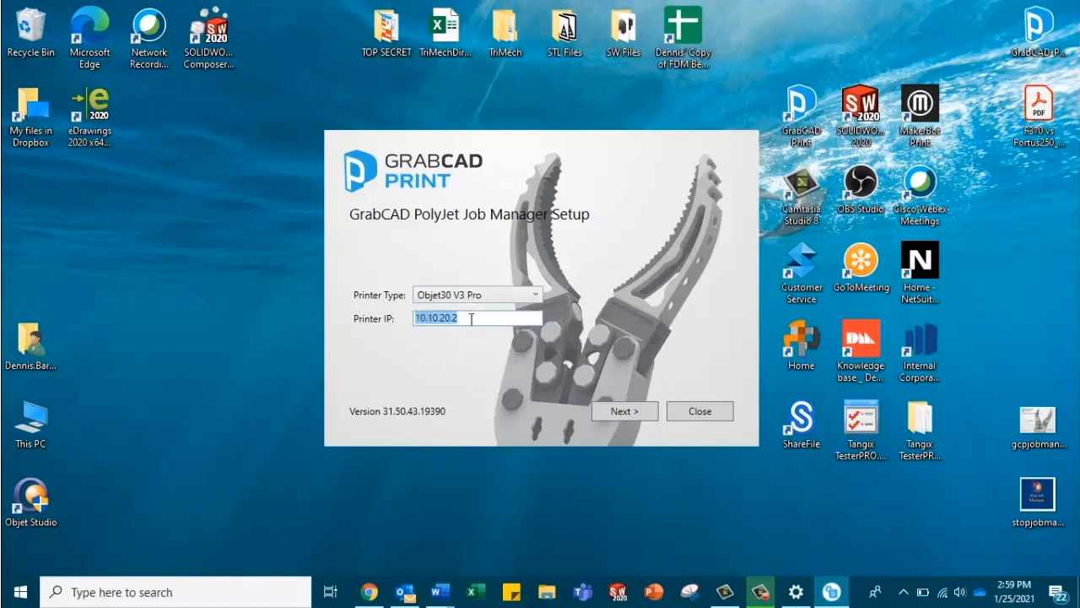
left_click(477, 318)
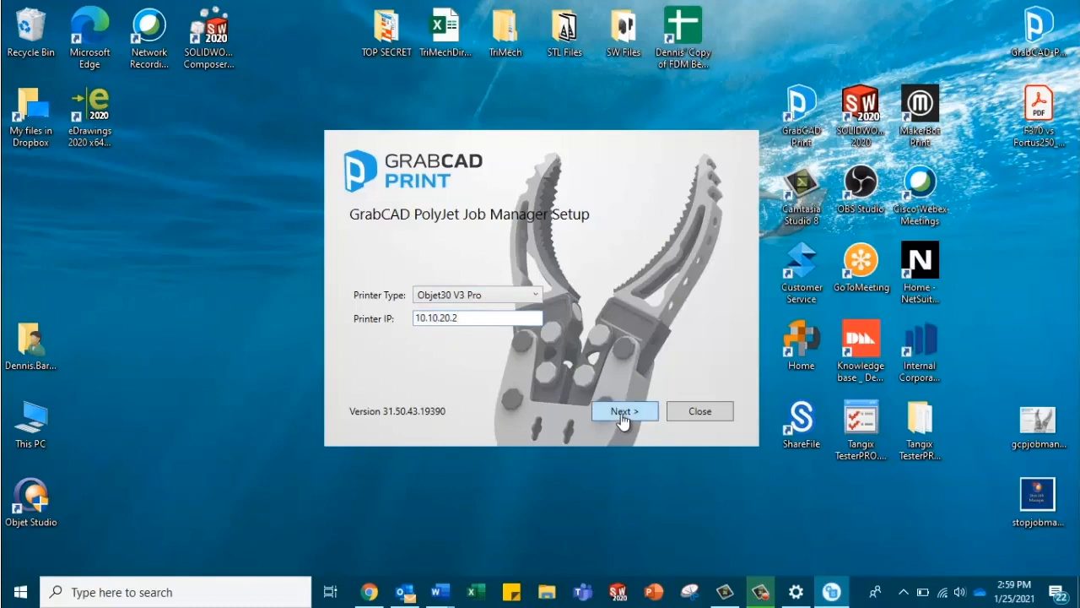
- Accept the PolyJet Job Manager license terms and start the installation
left_click(624, 411)
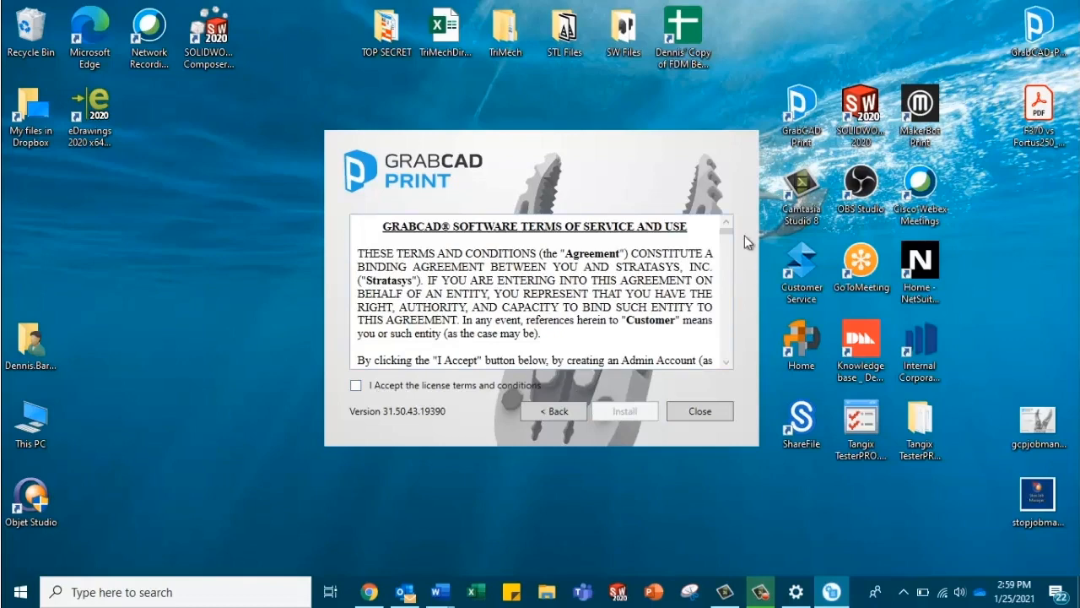
scroll("down", 3)
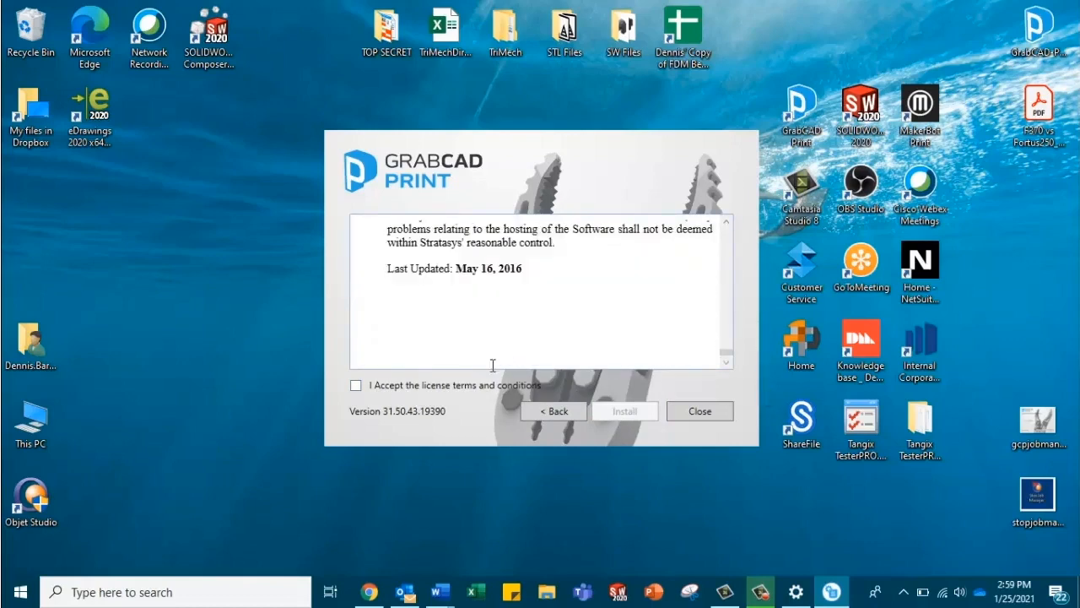
left_click(355, 385)
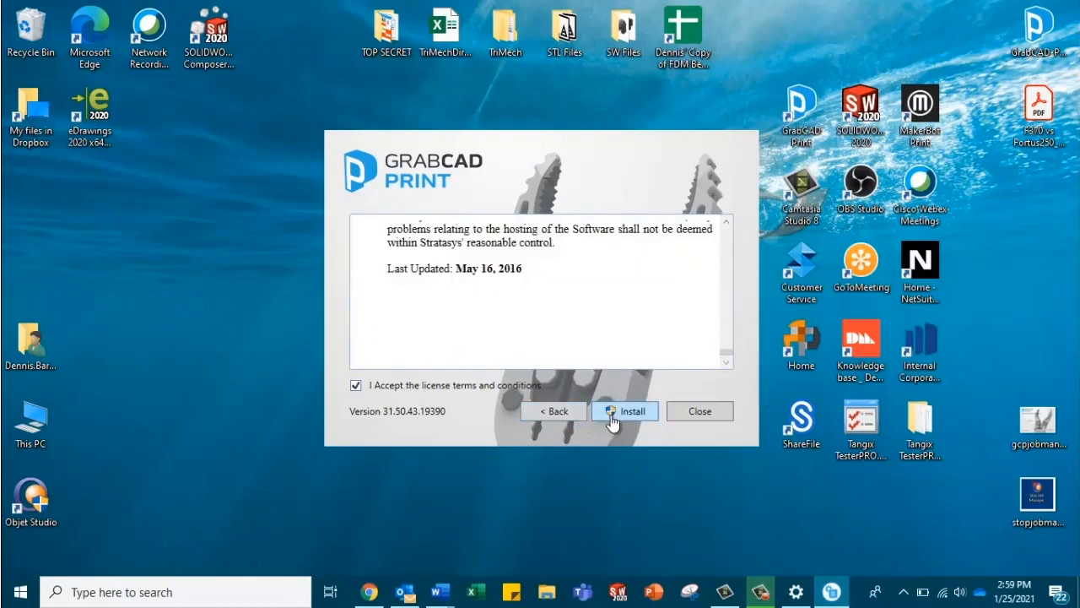
left_click(625, 411)
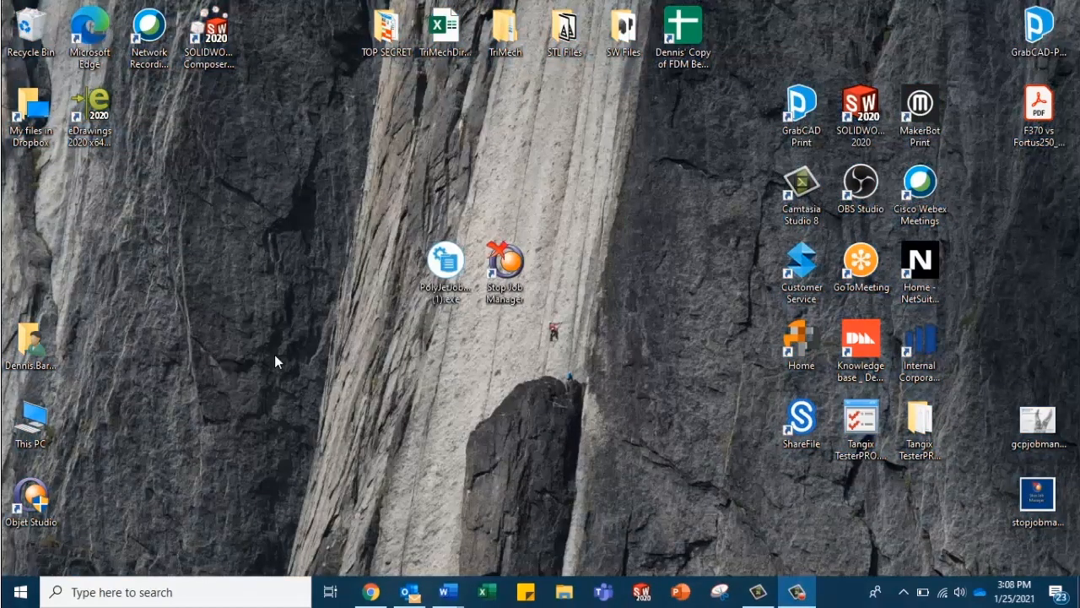
mouse_move(279, 411)
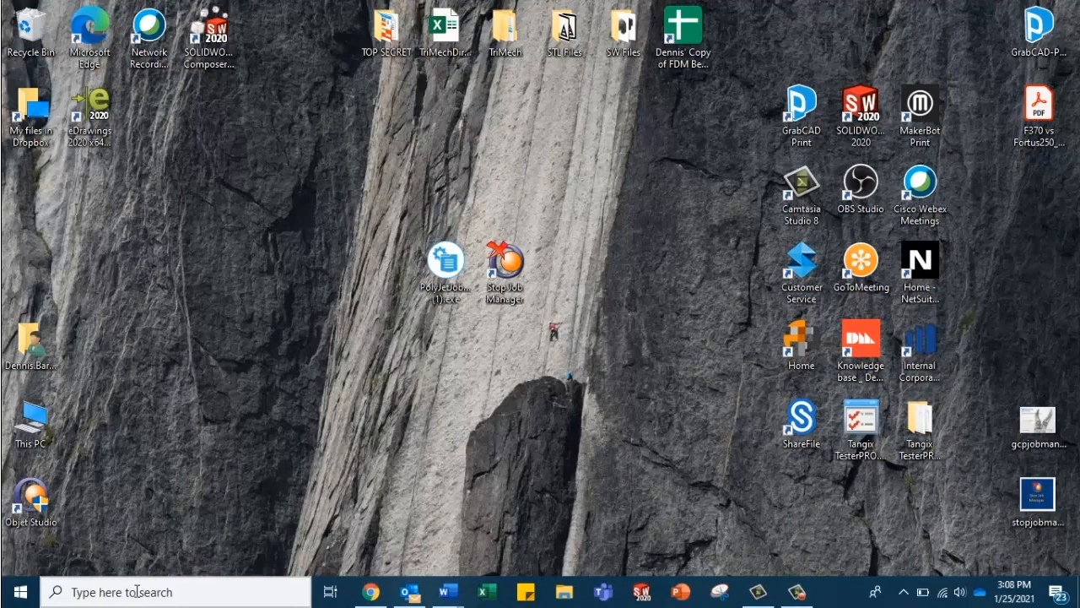
type("rem")
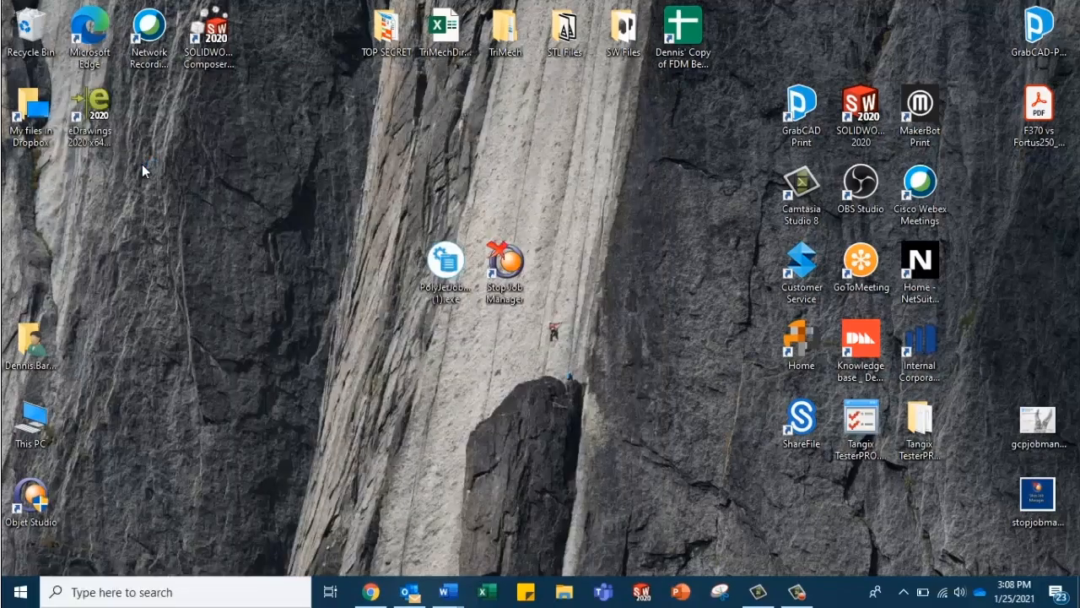
- Start a Remote Desktop session to the printer computer at 10.10.20.2
left_click(831, 591)
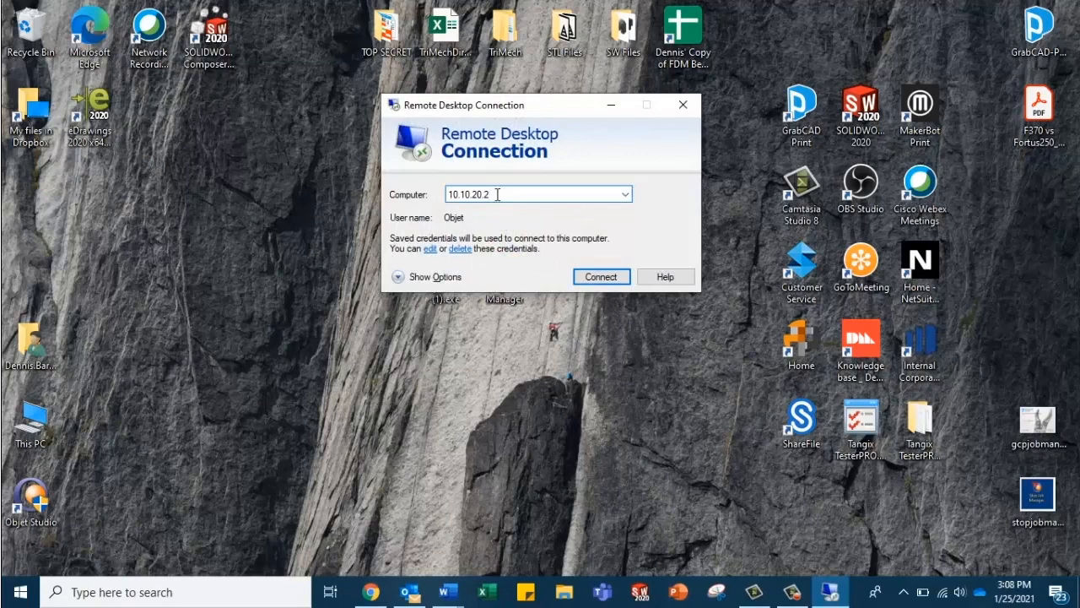
mouse_move(500, 195)
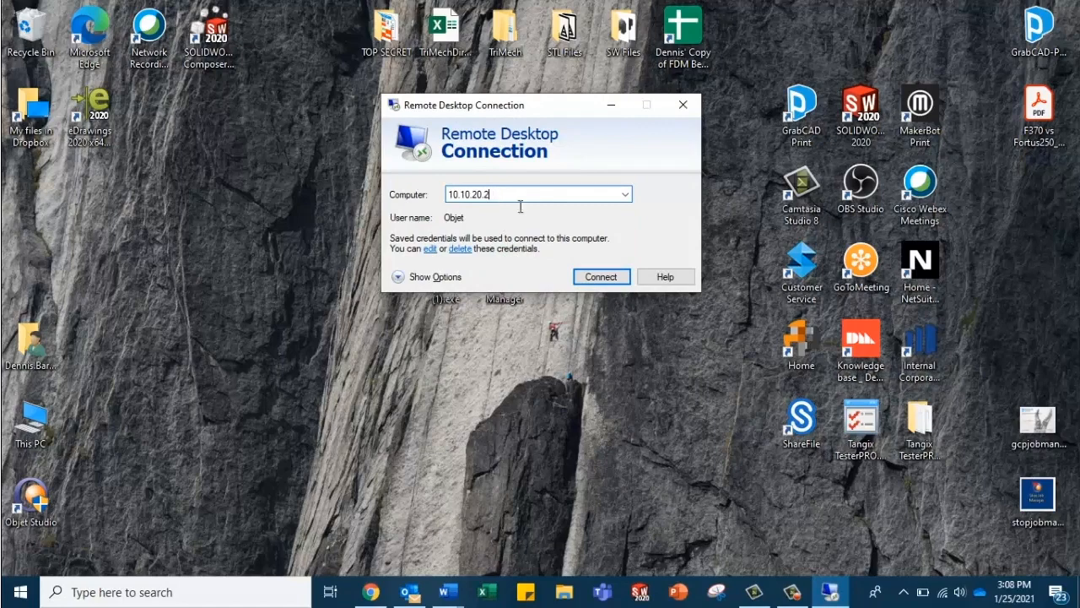
left_click(601, 276)
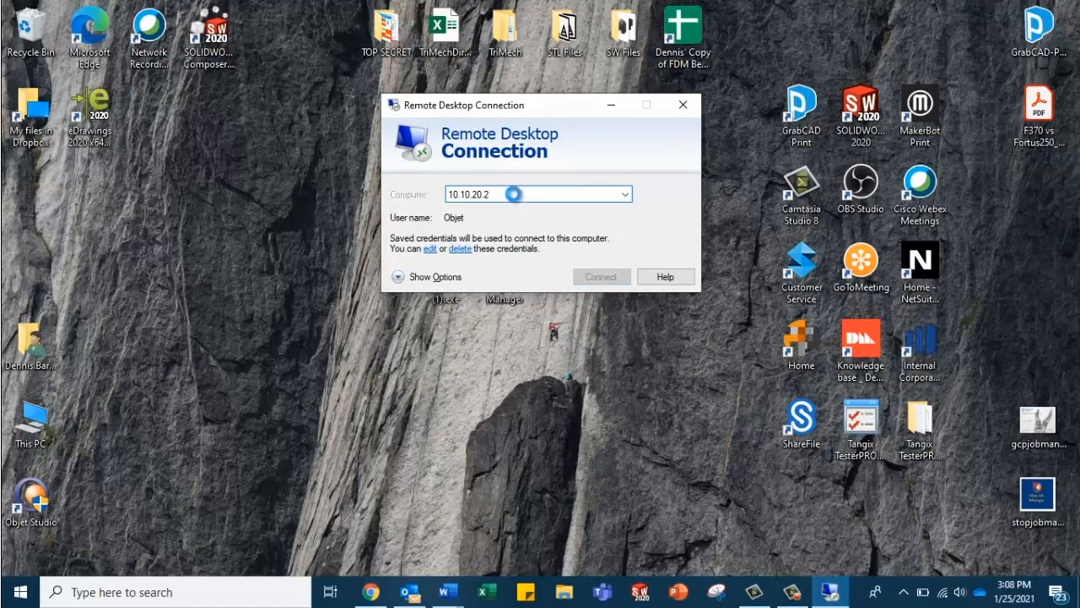
left_click(601, 276)
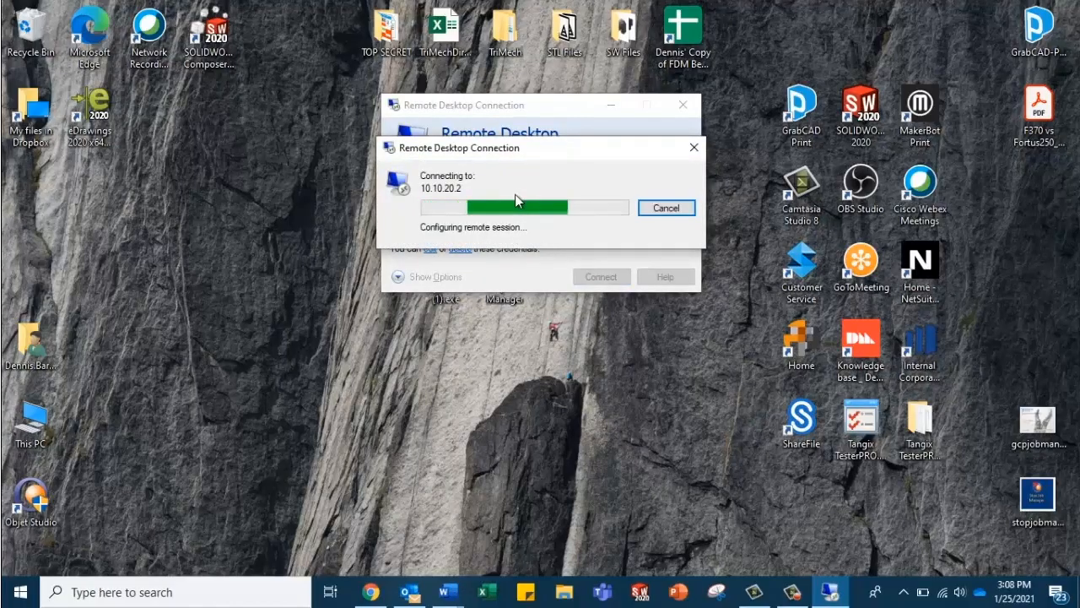